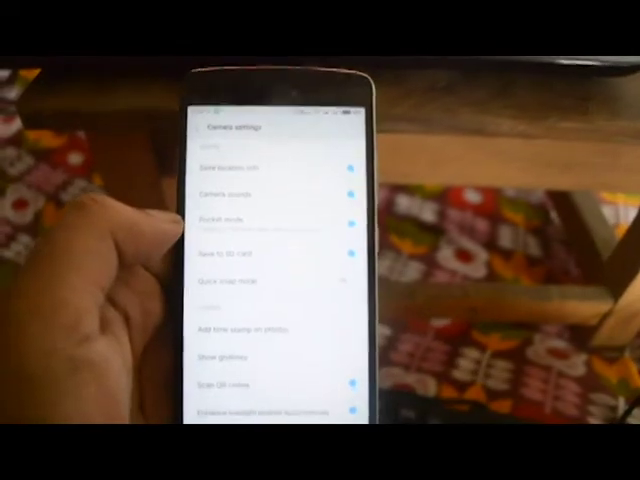
# Scroll down the TWRP folder list to locate the ROM zip package.
pyautogui.scroll(-3)
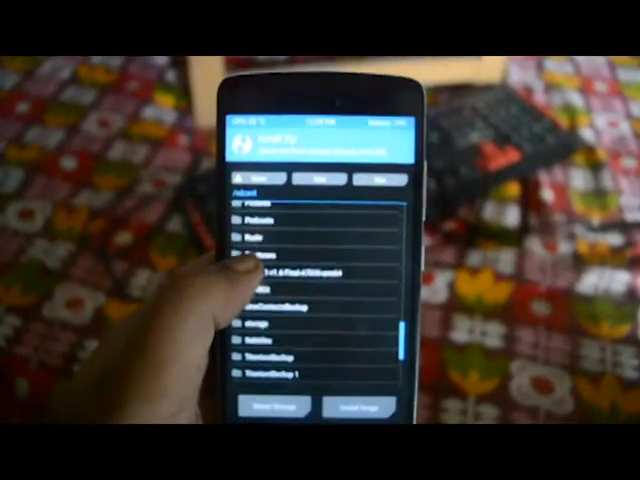
pyautogui.scroll(-3)
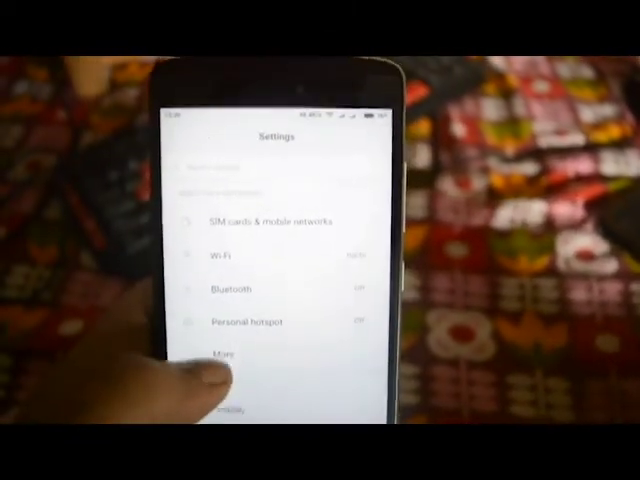
# Choose SIM cards & mobile networks from the MIUI Settings list.
pyautogui.click(224, 352)
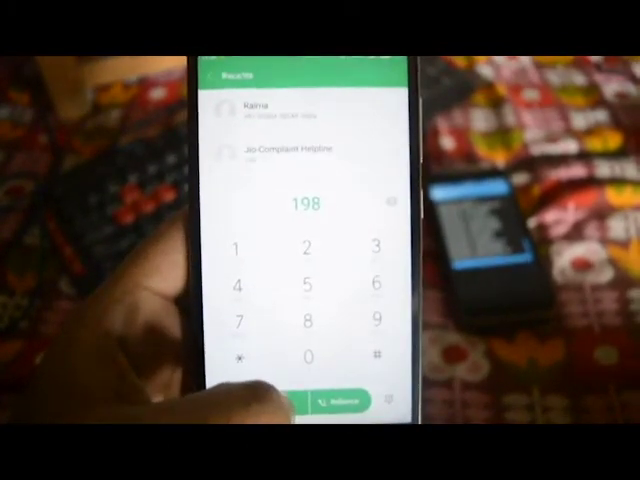
# Start the VoLTE call to 198, the Jio Complaint Helpline, from the dialer.
pyautogui.click(332, 398)
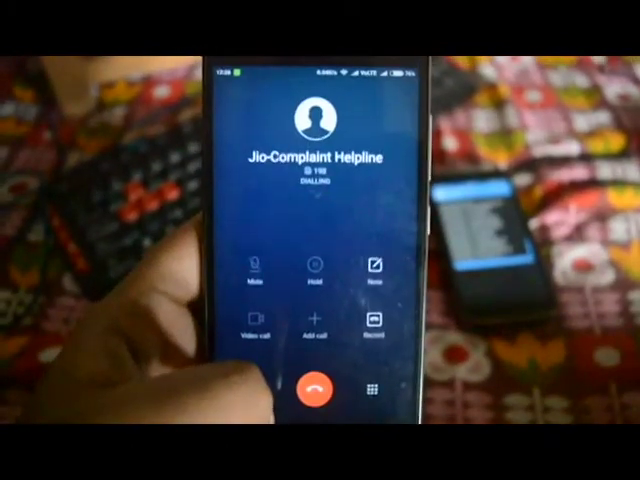